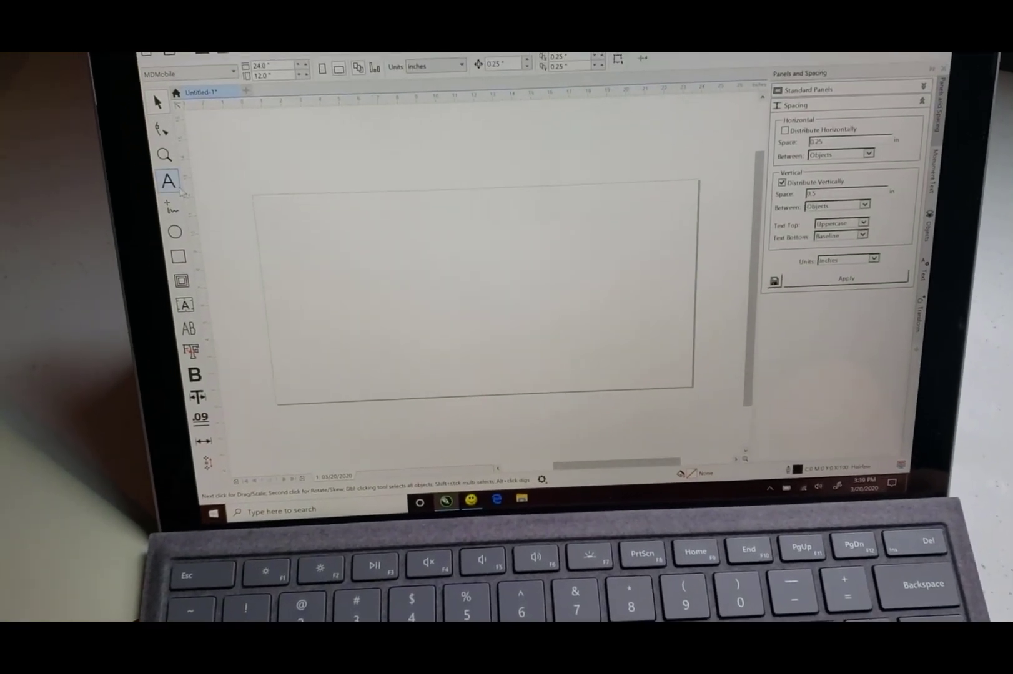
# - Place a text line reading 'DEC. 23, 2020' on the blank memorial layout
pyautogui.click(167, 181)
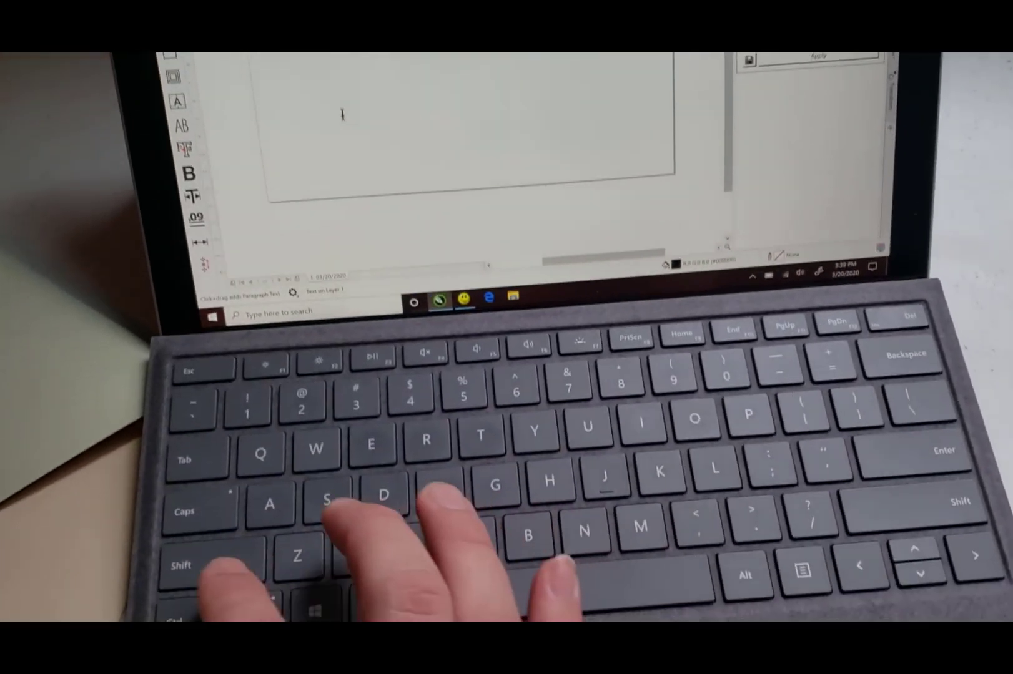
pyautogui.write('DEC. 23. 2020')
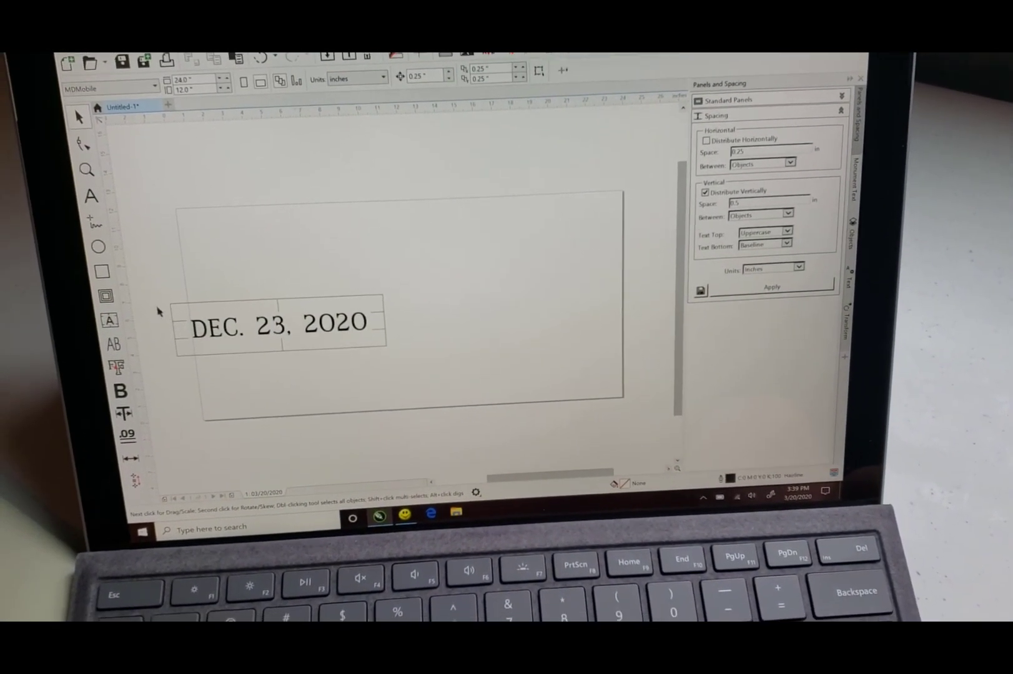
pyautogui.click(274, 323)
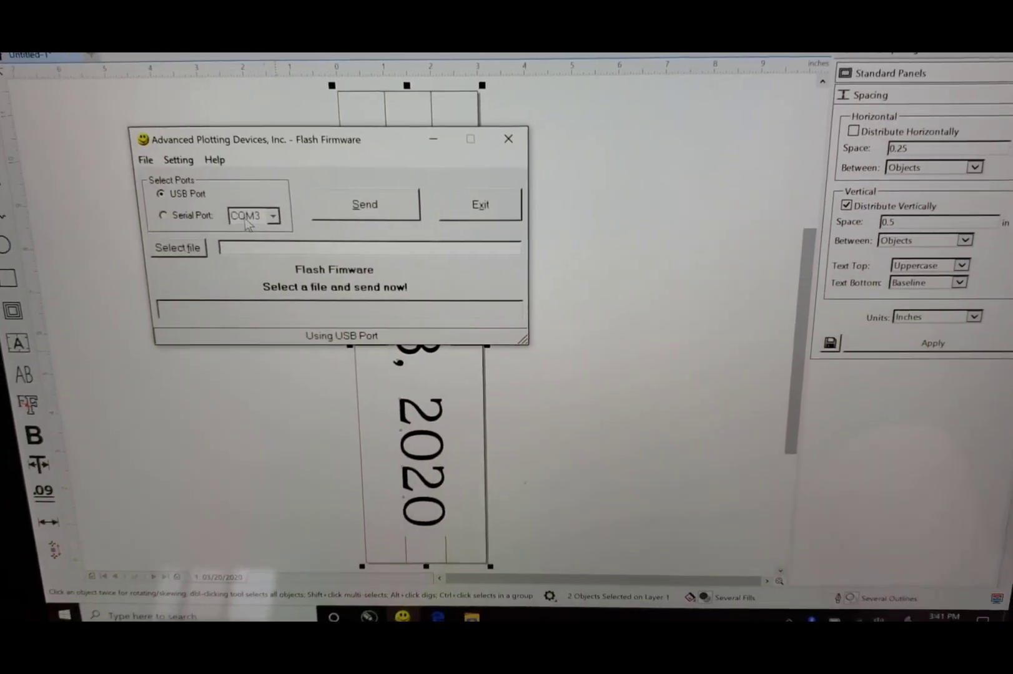
# - Load Untitl.plt from the MemorialDESIGNER Export folder as the file to send
pyautogui.click(178, 248)
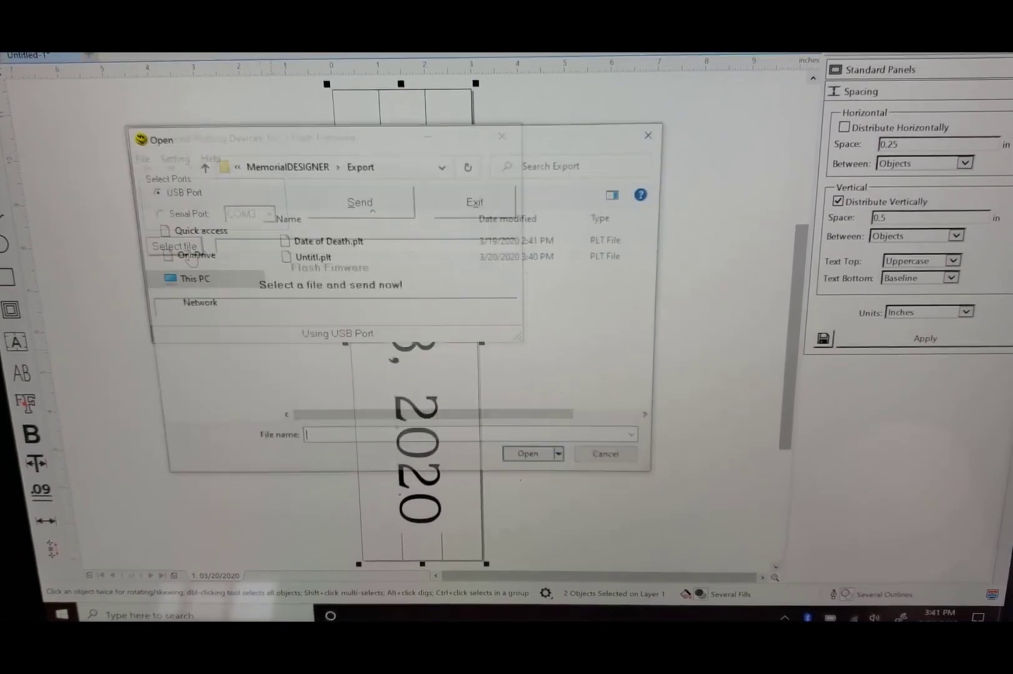
pyautogui.click(319, 257)
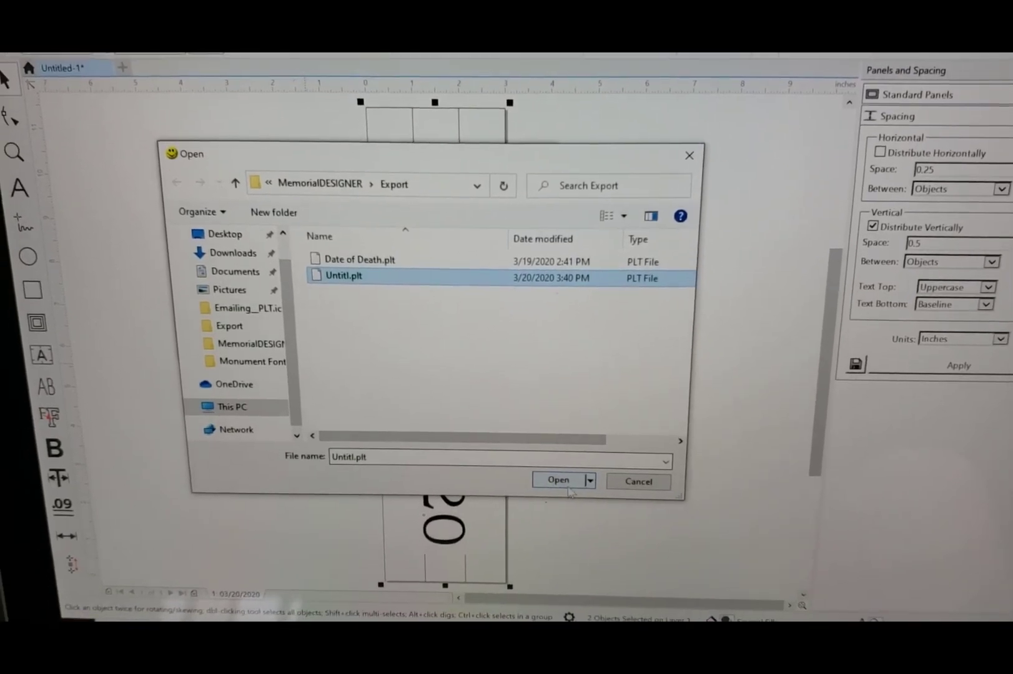
pyautogui.click(559, 481)
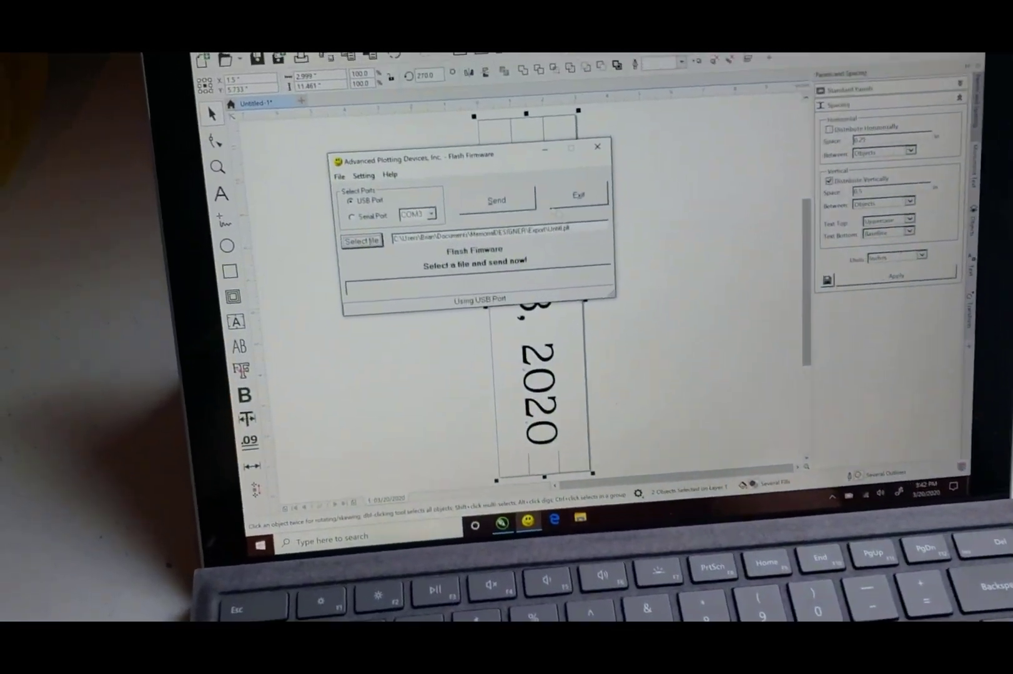
# - Send Untitl.plt over USB, triggering a file-size error
pyautogui.click(495, 202)
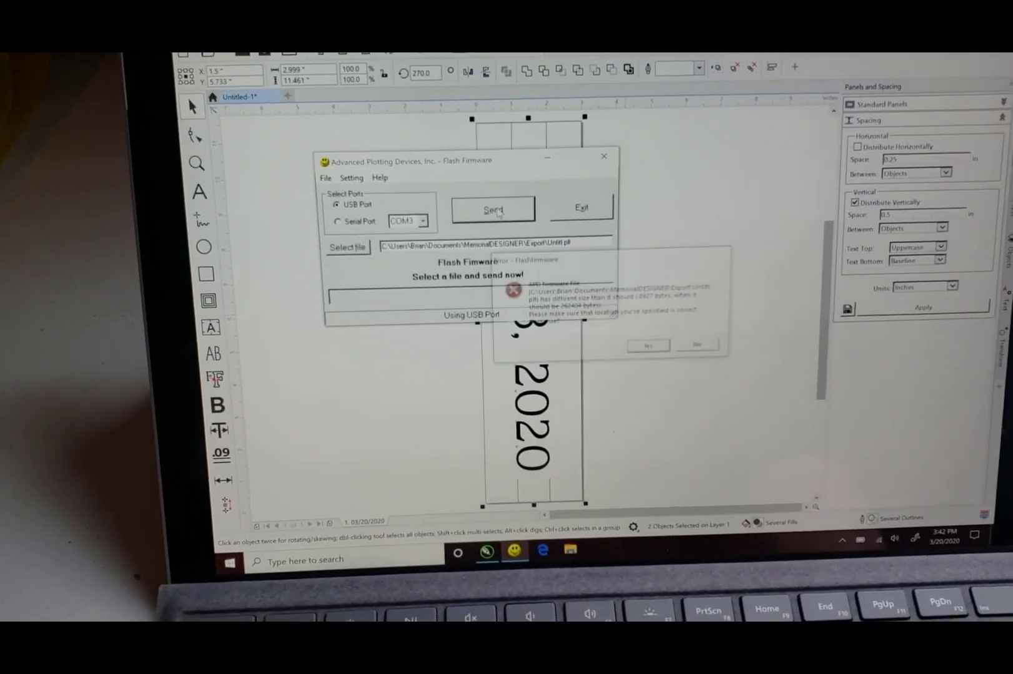